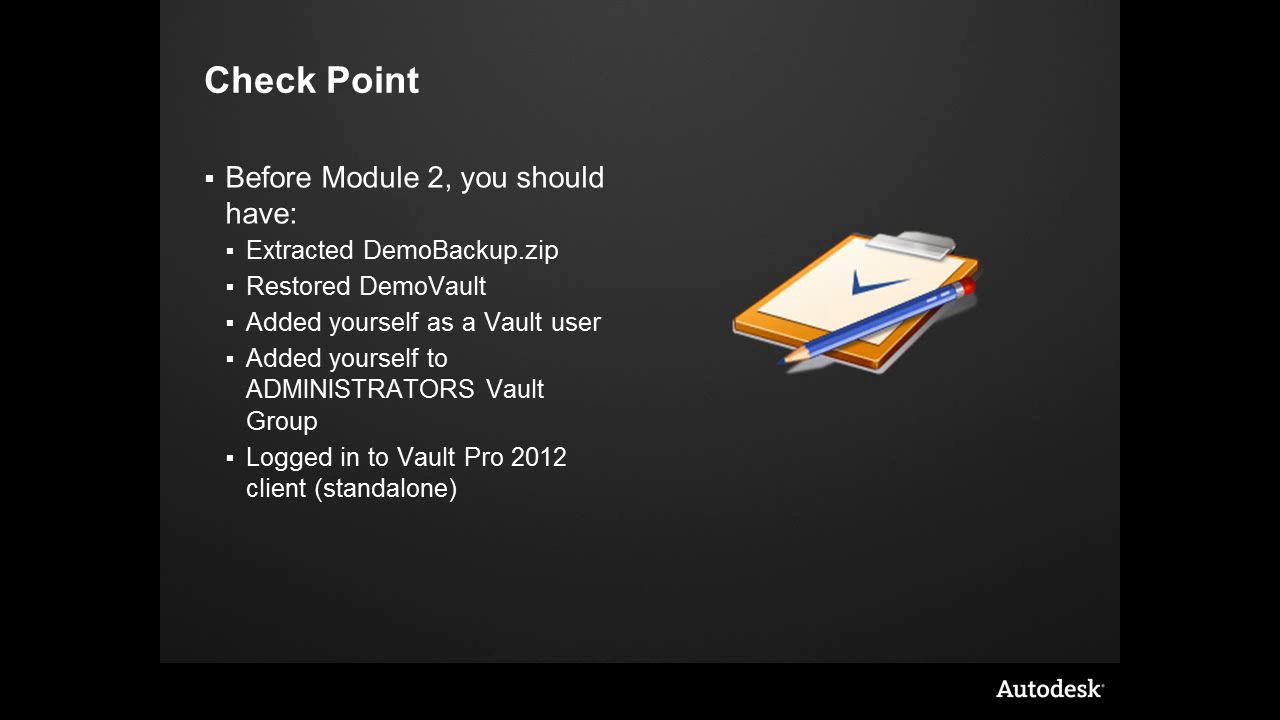
Advance past the Check Point slide to the Summary slide on Vault backups for repeatable demos
key("right")
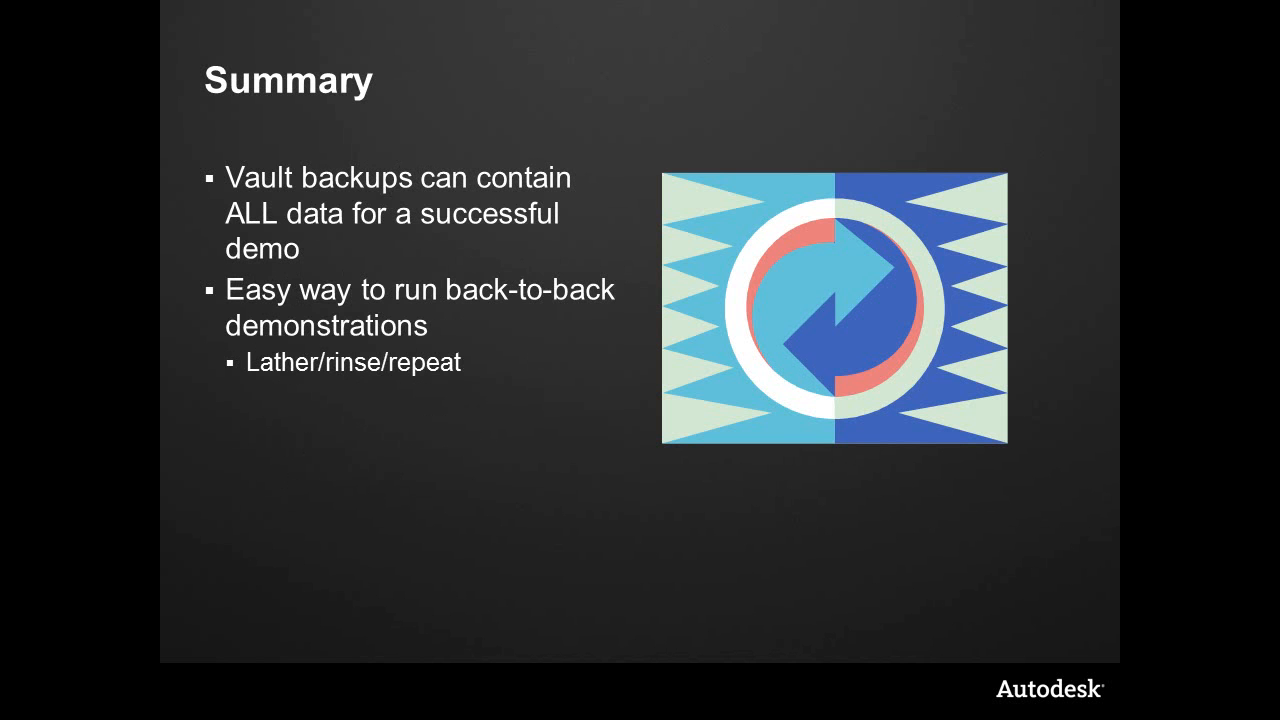